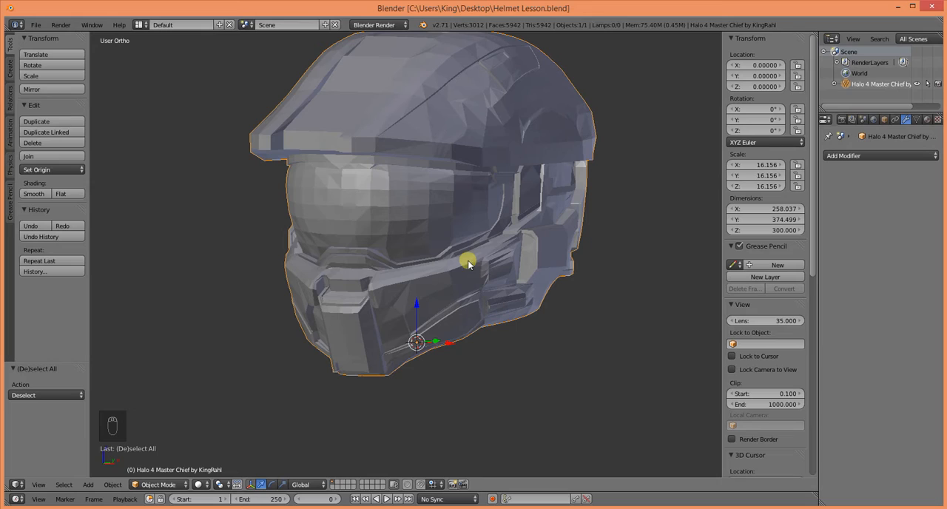
mouse_move(405, 263)
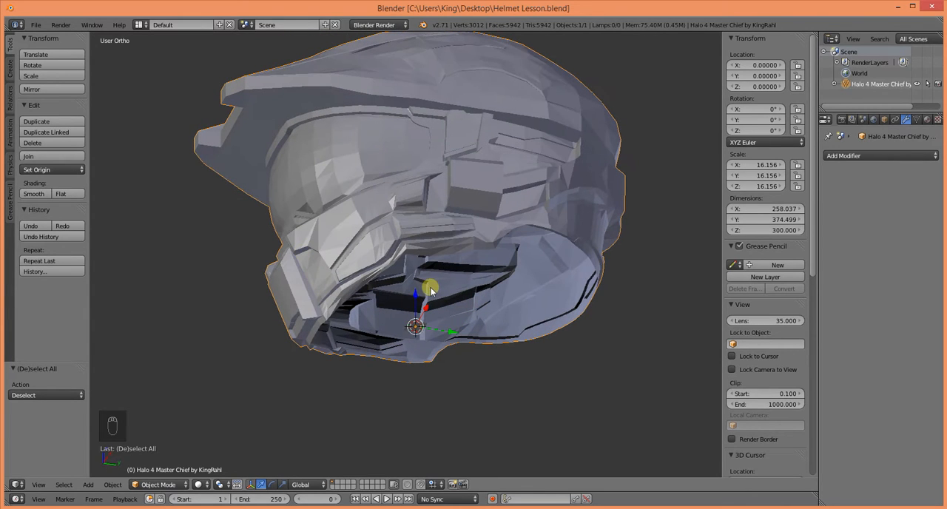
- Add a Solidify modifier to the helmet and raise its thickness to 0.7
click(844, 155)
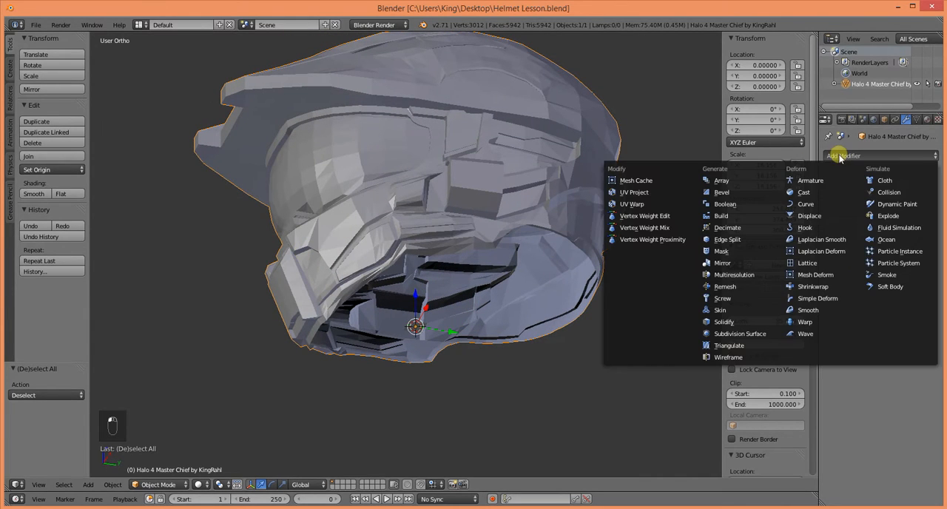
mouse_move(754, 276)
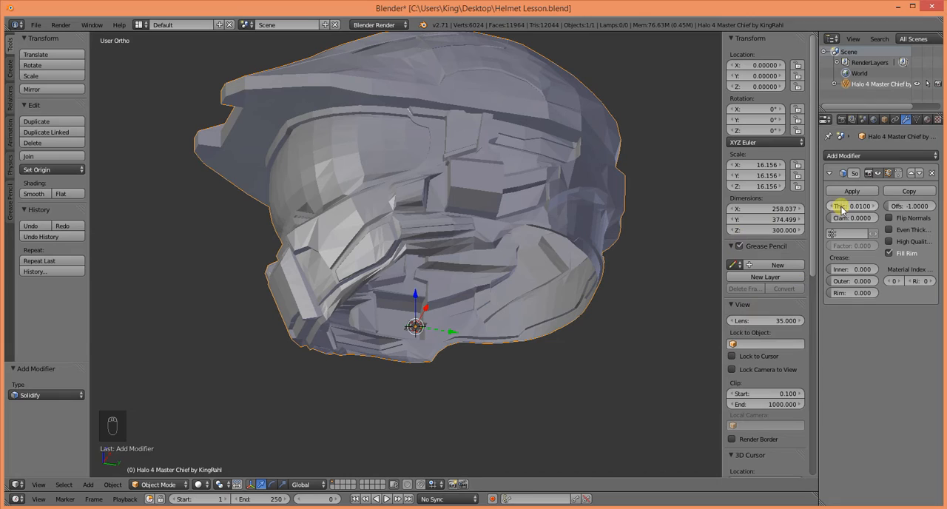
drag(853, 206, 852, 206)
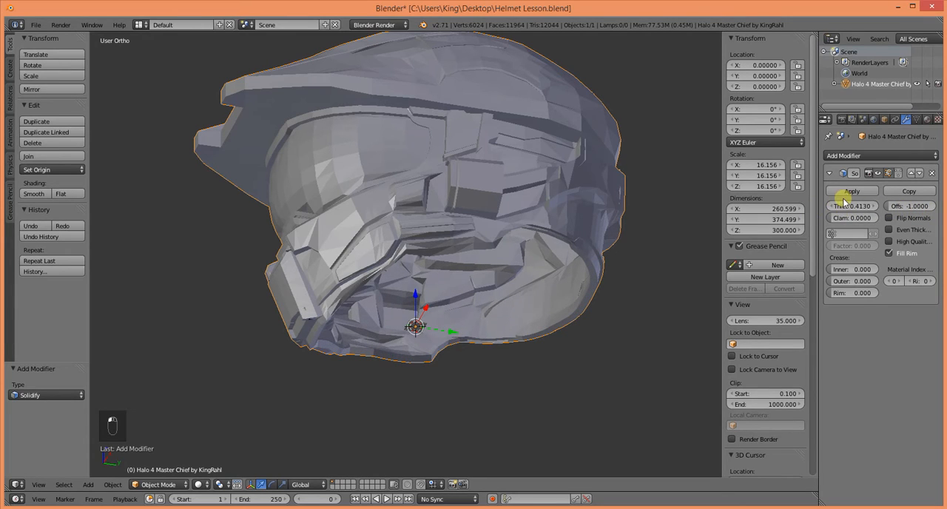
drag(855, 206, 861, 206)
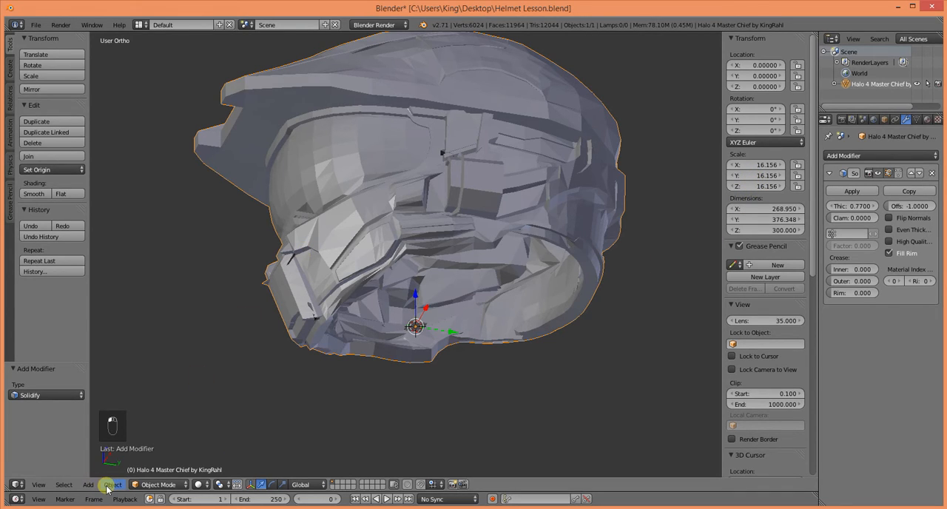
- Apply the helmet's scale via Object > Apply > Scale so every axis reads 1
click(112, 485)
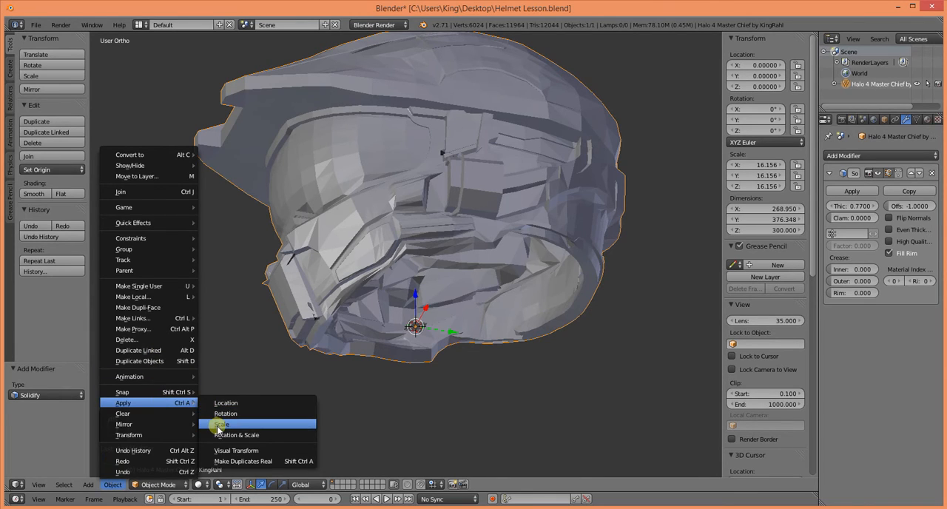
click(221, 423)
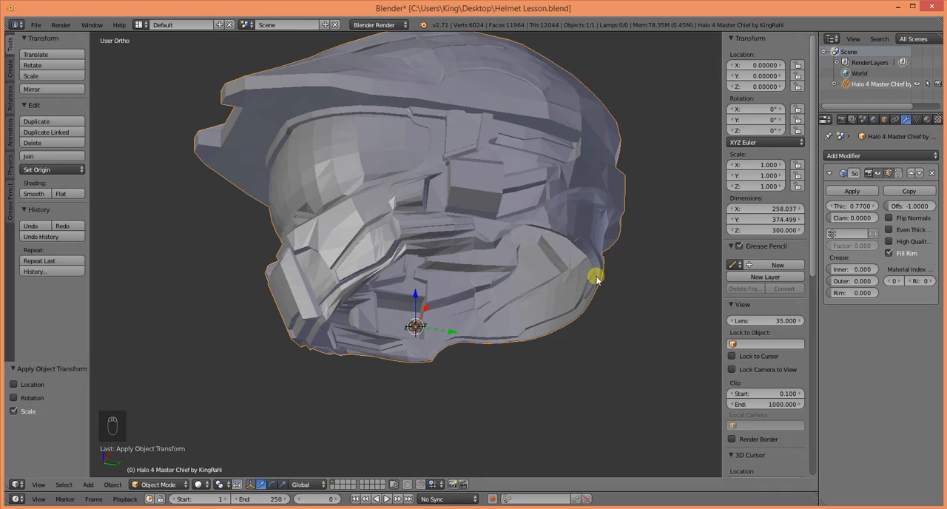
click(850, 206)
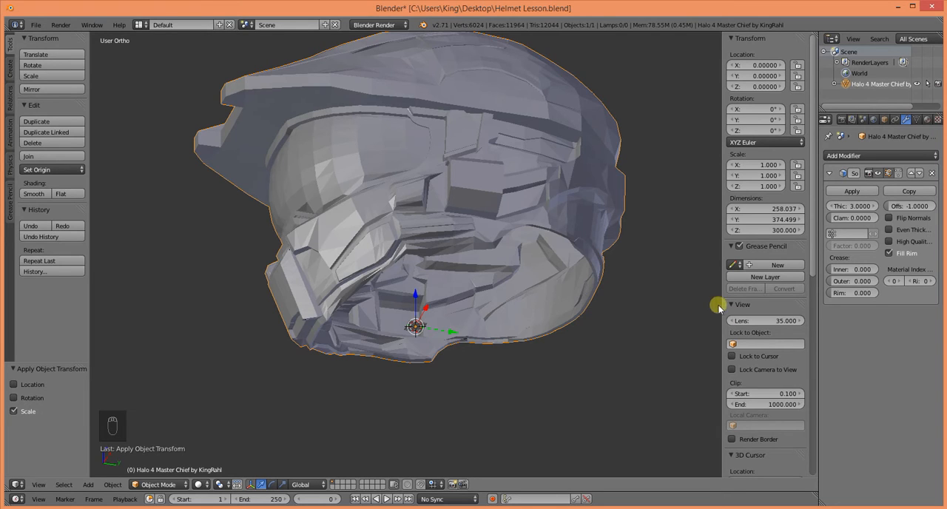
- Set the Solidify thickness to 5 and inspect the shell from the side and underside
drag(717, 308, 629, 370)
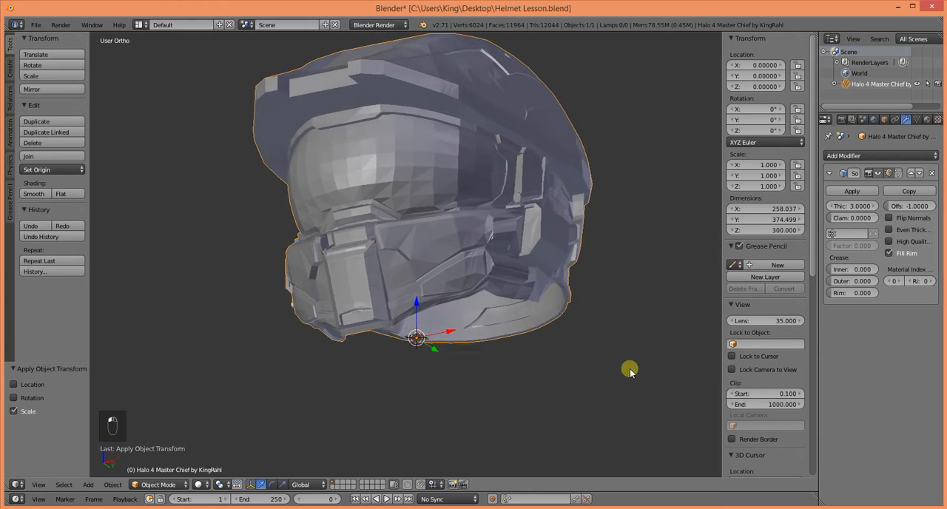
drag(629, 370, 718, 284)
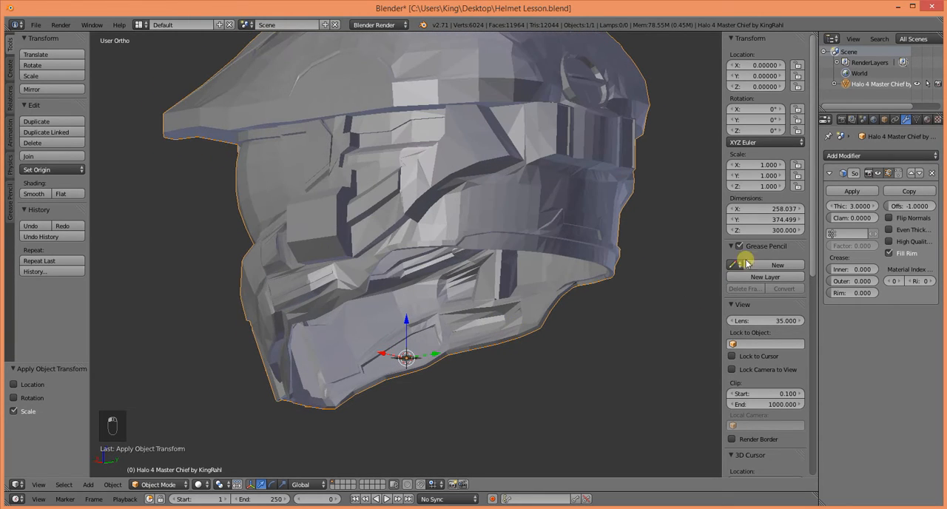
click(852, 206)
text(5)
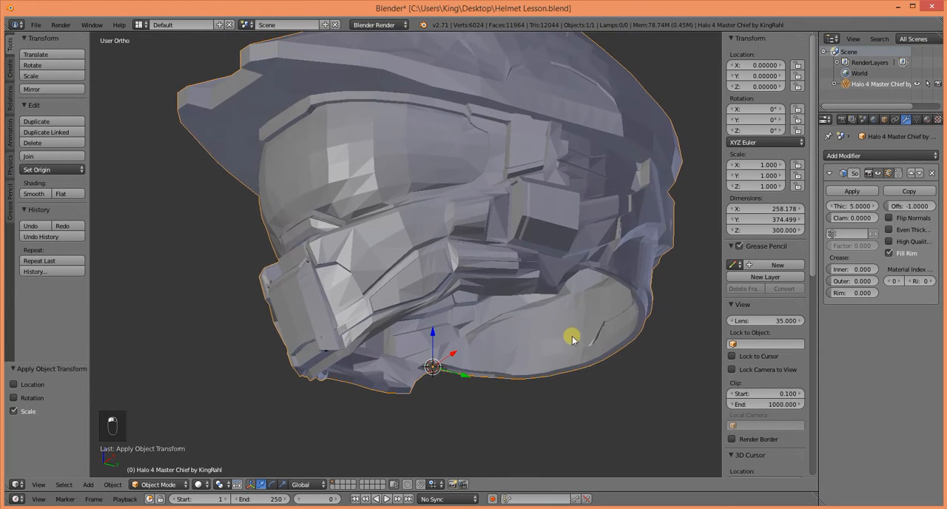
drag(574, 340, 609, 259)
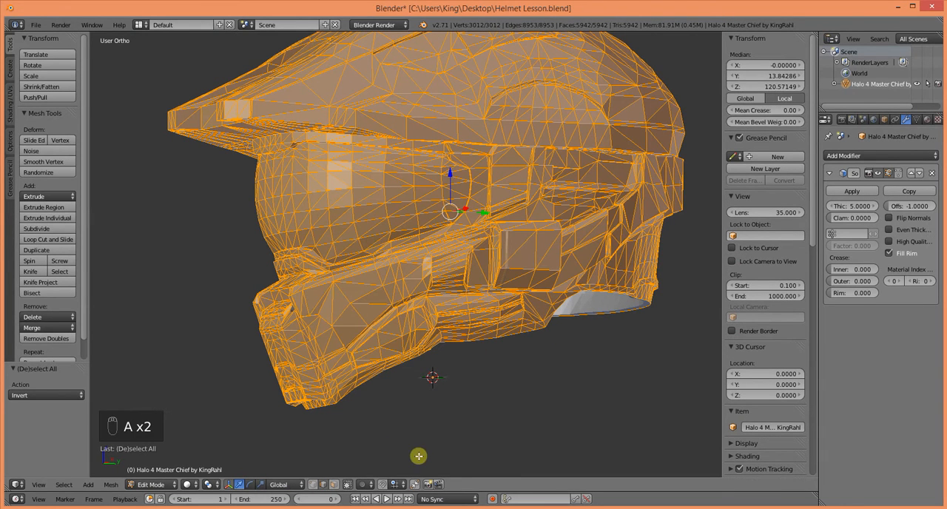
- Convert the mesh triangles to quads with Alt+J and return to Object Mode
scroll(down, 3)
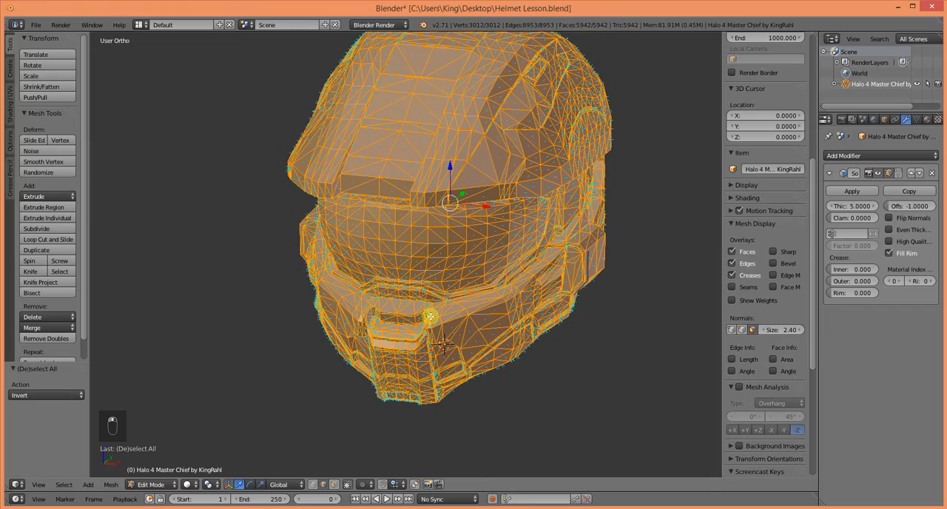
key(Alt+J)
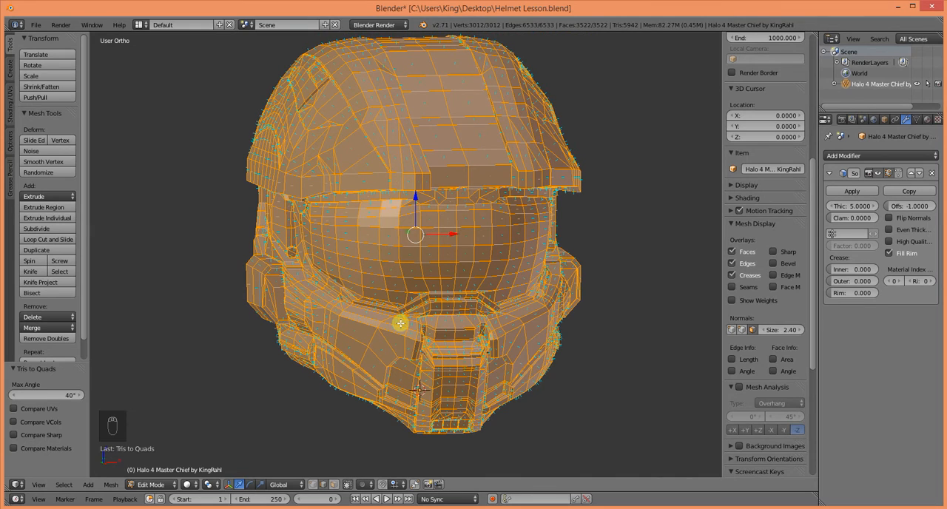
key(Tab)
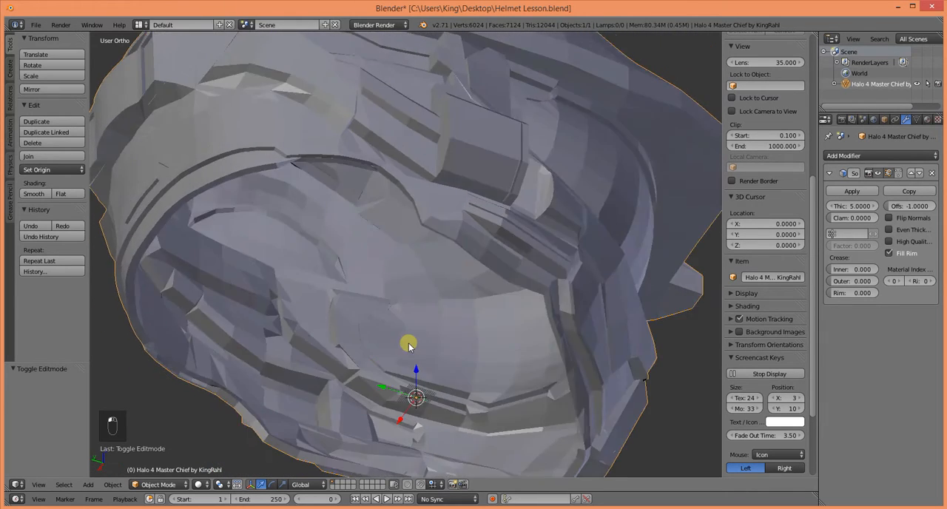
drag(408, 346, 604, 288)
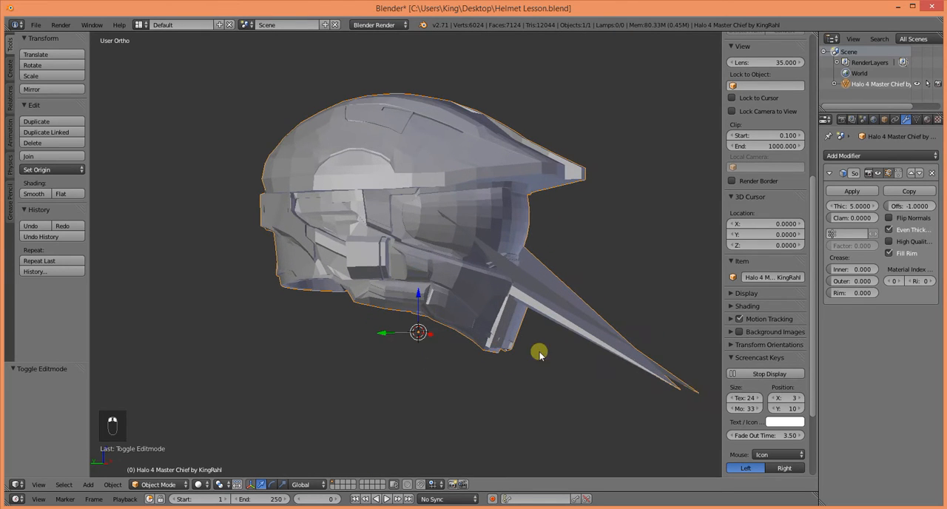
mouse_move(601, 354)
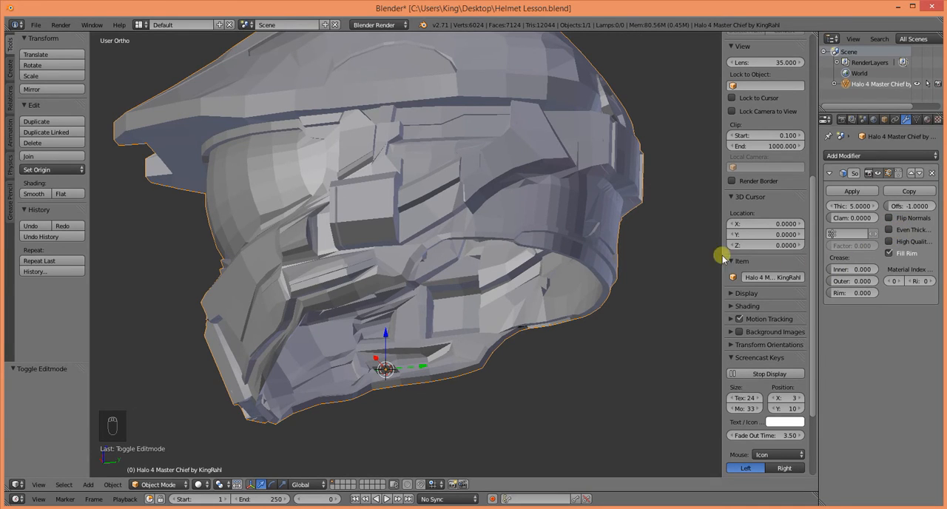
drag(724, 258, 627, 306)
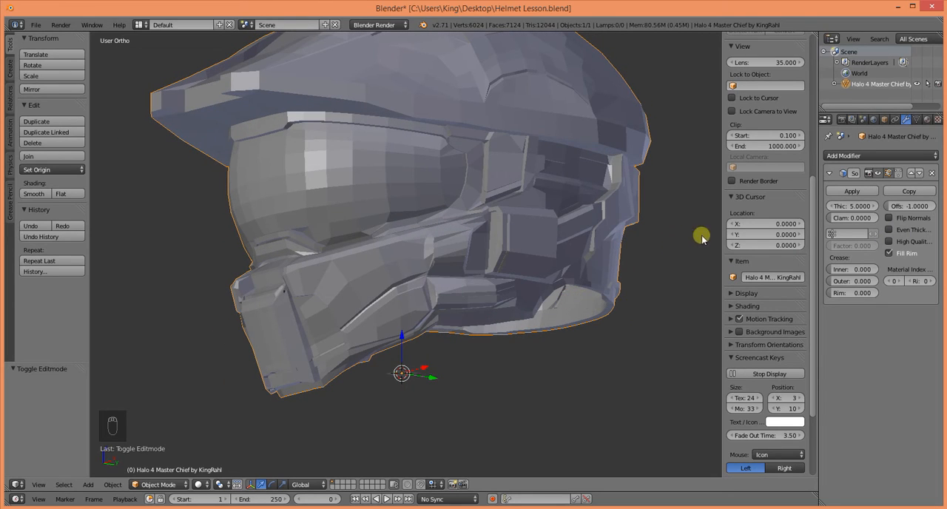
- Apply the Solidify modifier permanently and check the helmet from front and top views
click(852, 191)
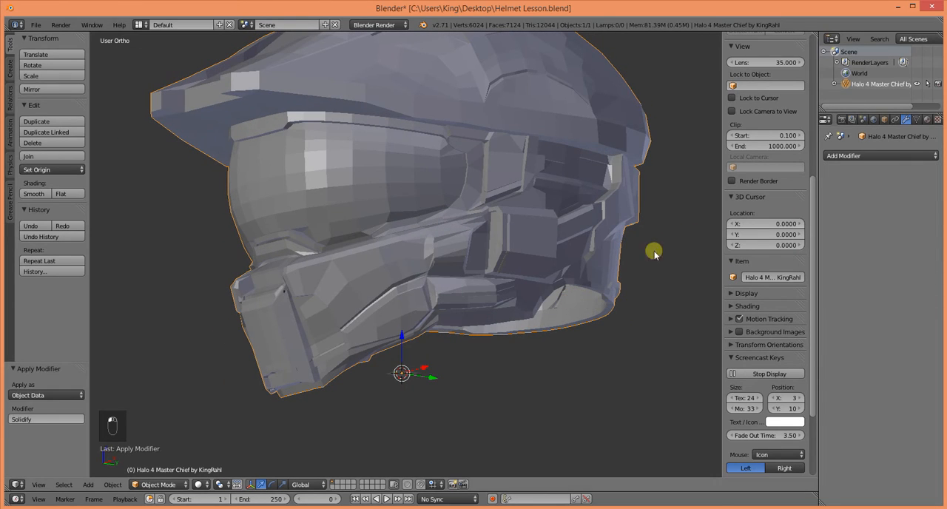
key(KP_1)
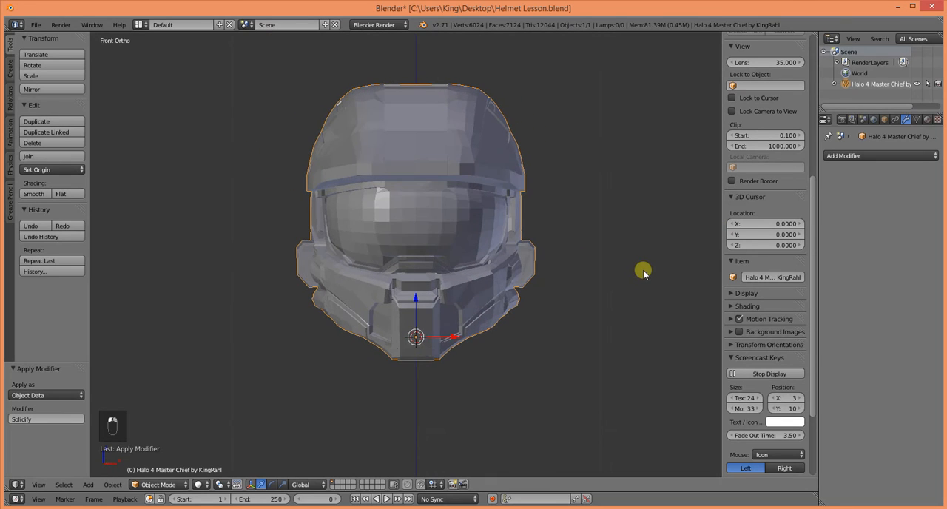
drag(644, 271, 594, 200)
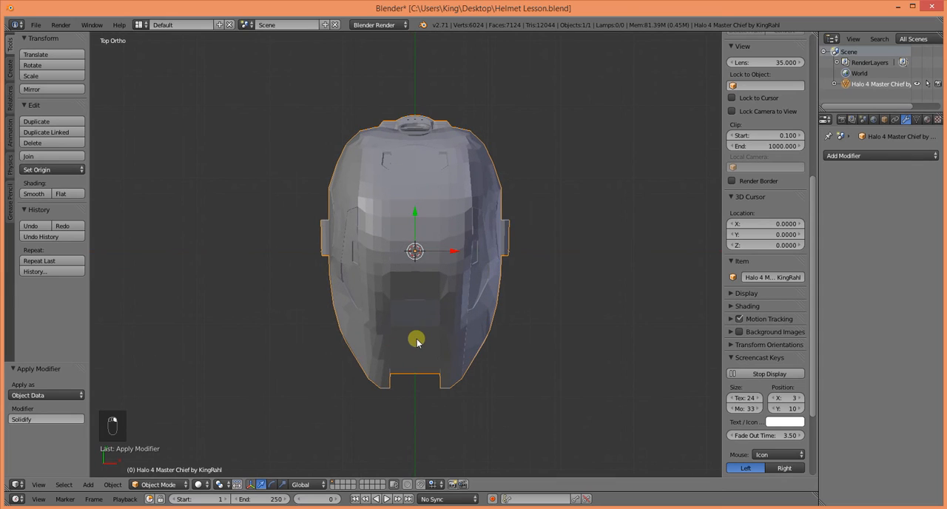
mouse_move(385, 101)
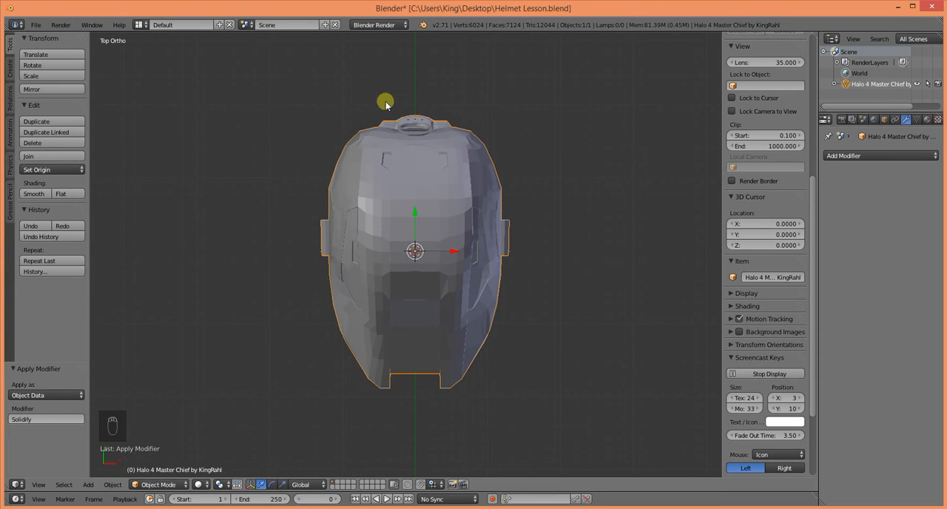
- Review the finished helmet from angled, front and side views with its dimensions shown
drag(385, 101, 459, 329)
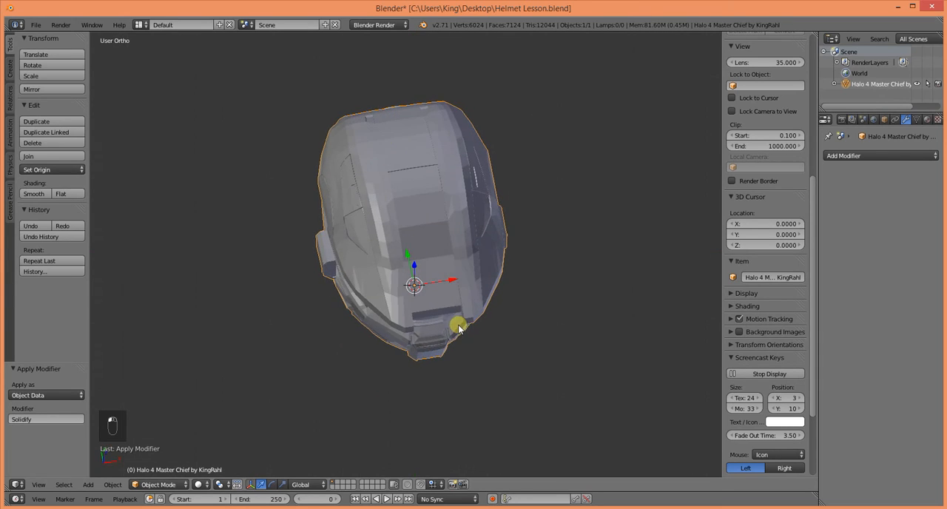
key(KP_1)
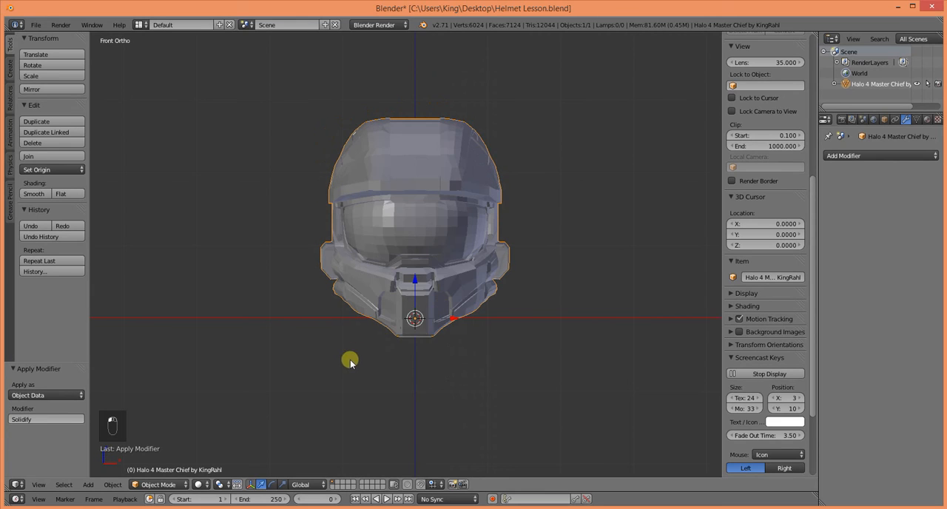
drag(349, 363, 509, 329)
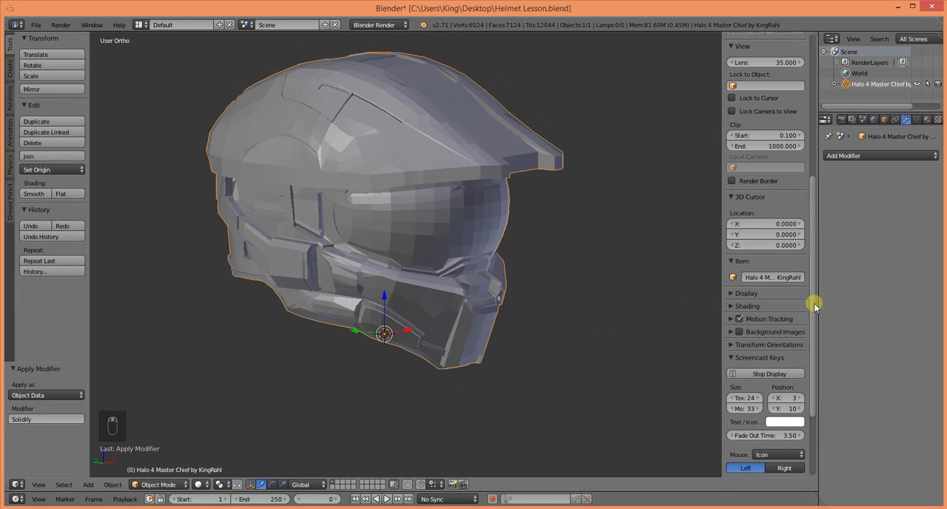
scroll(down, 3)
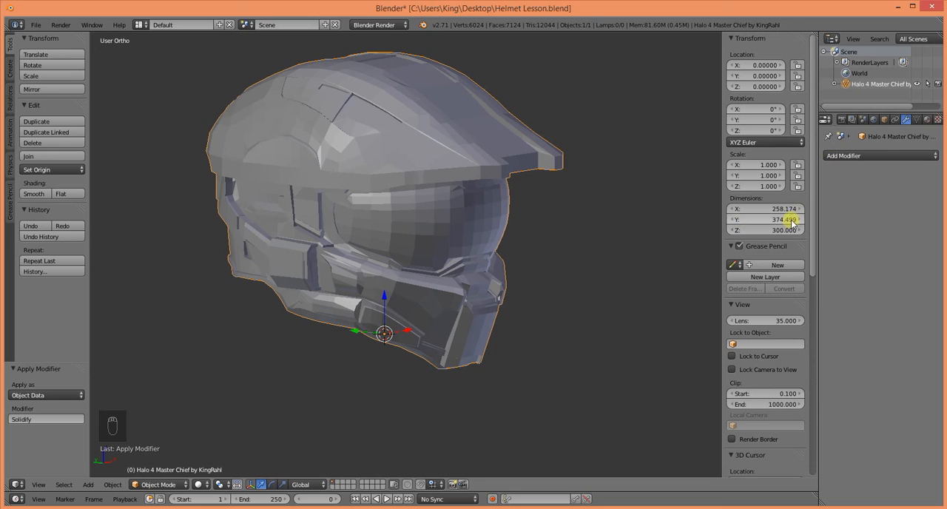